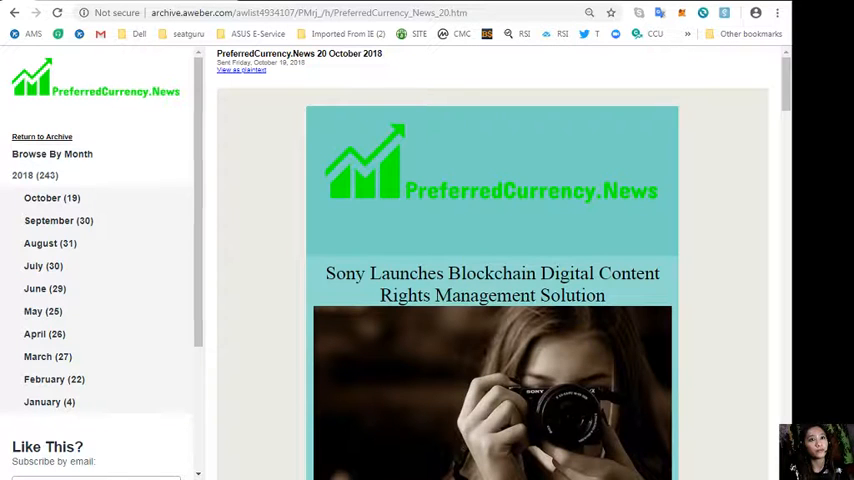
Scroll the 20 October 2018 newsletter down to its blockchain and cryptocurrency stories.
scroll("down", 3)
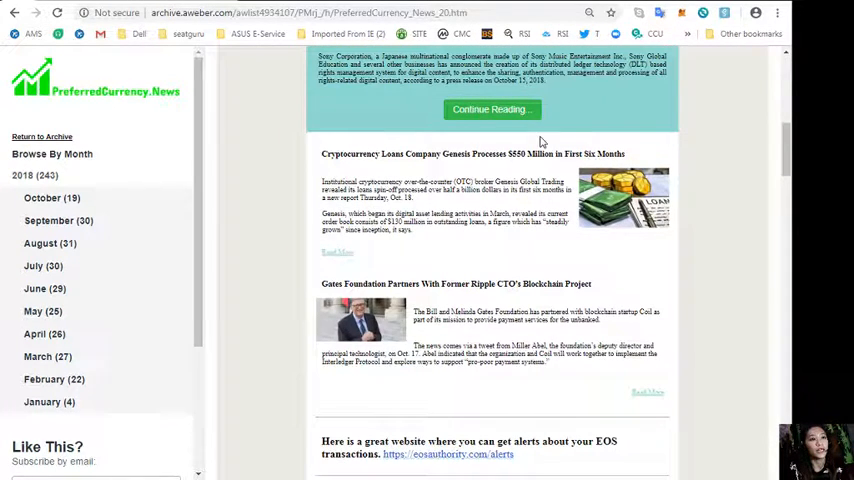
mouse_move(565, 125)
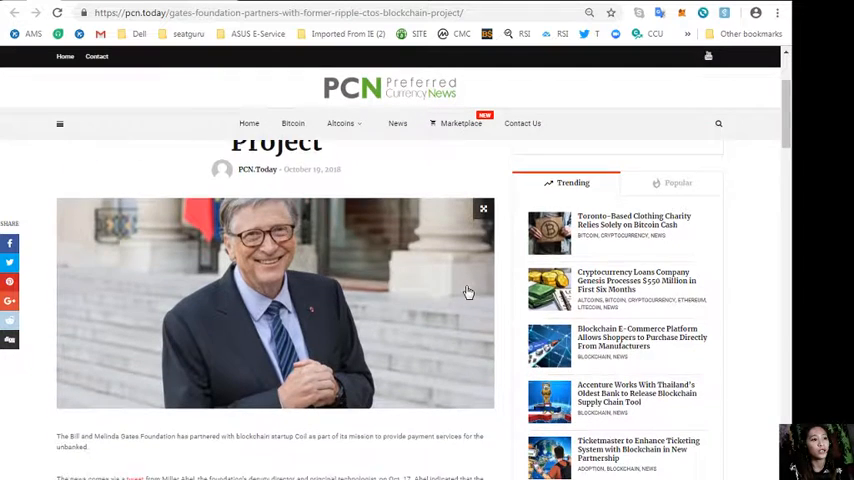
scroll("down", 3)
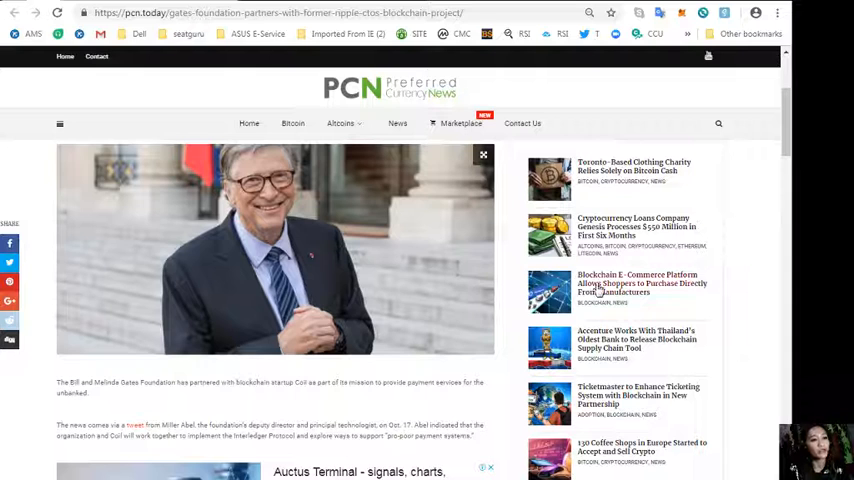
scroll("down", 3)
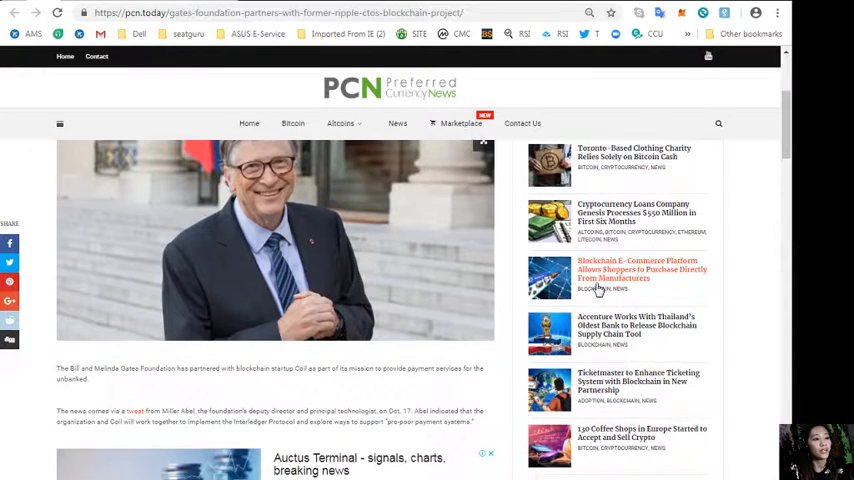
scroll("down", 3)
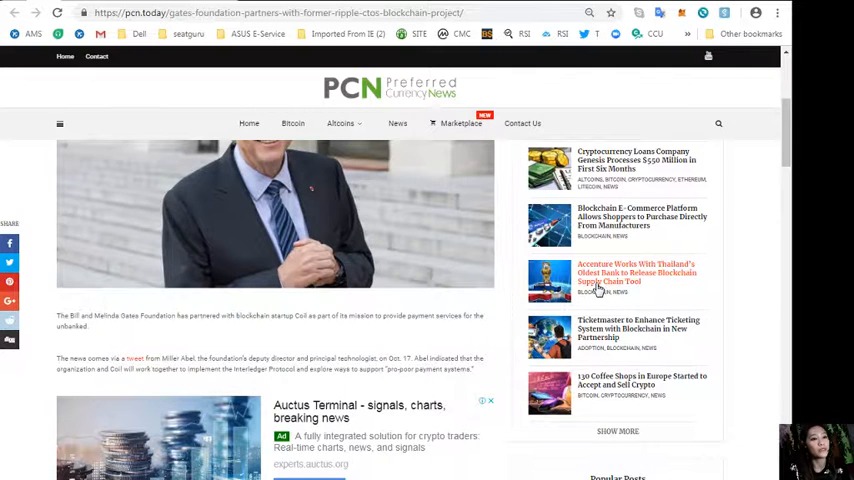
scroll("down", 3)
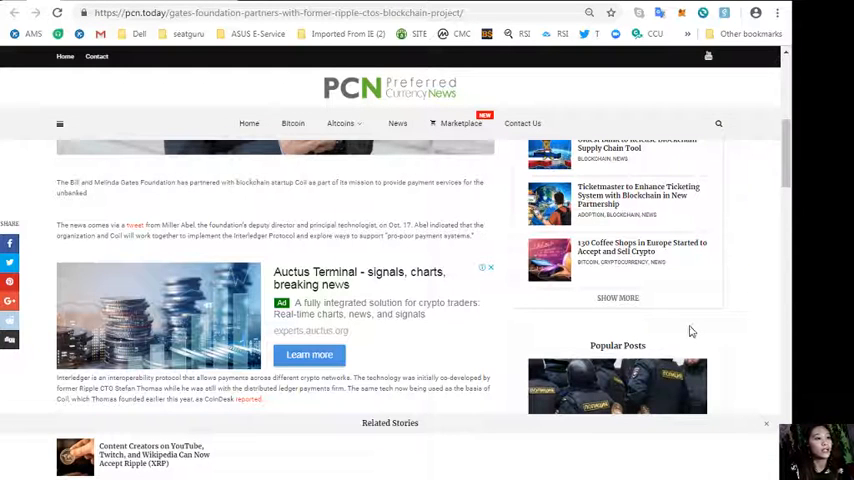
scroll("down", 3)
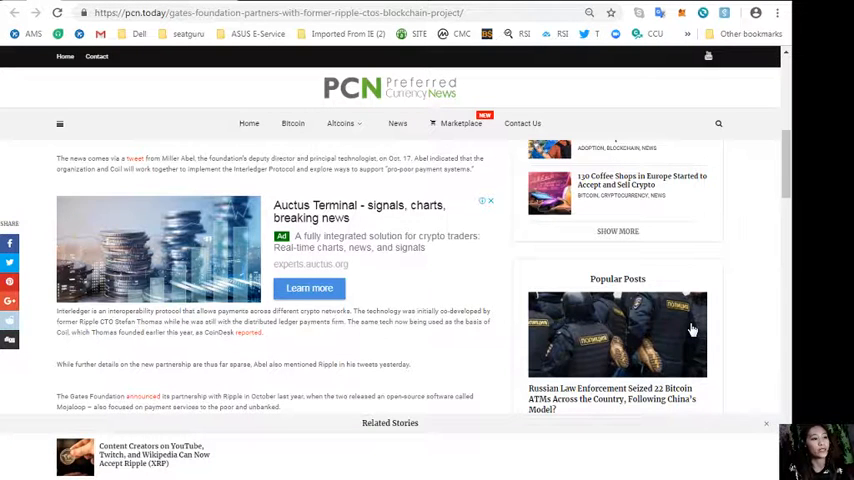
Scroll the newsletter down and back up to locate the eosauthority.com/alerts link.
scroll("down", 3)
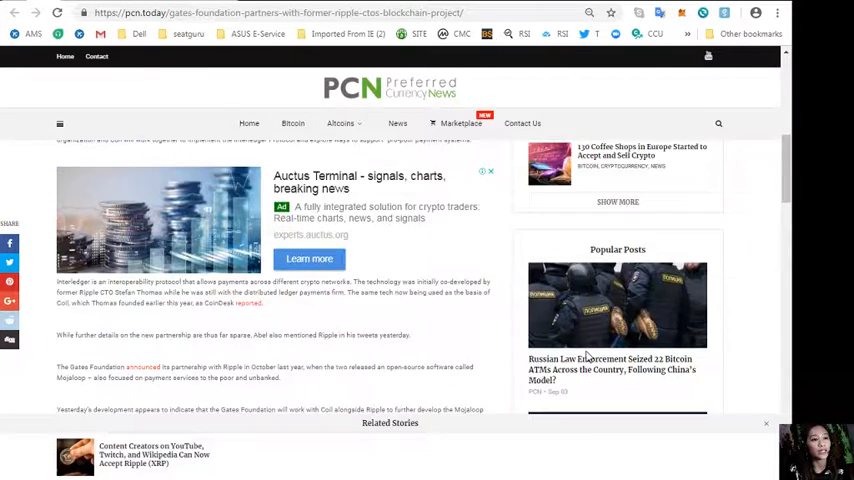
scroll("up", 3)
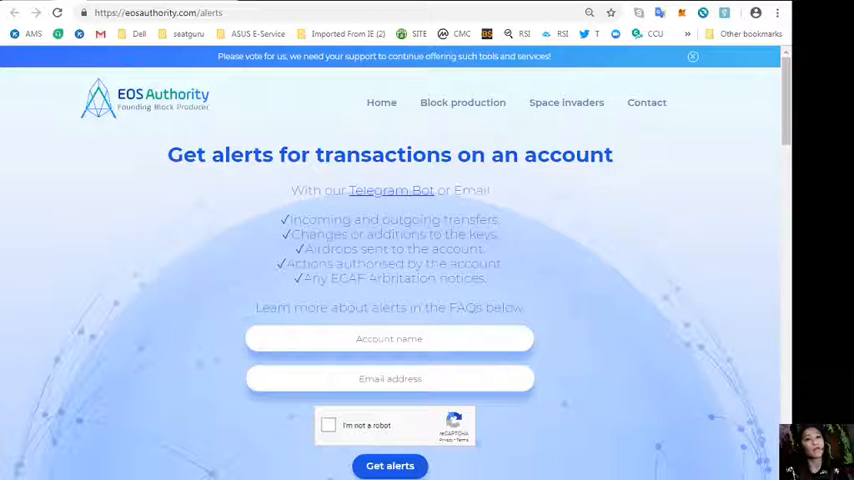
left_click(160, 18)
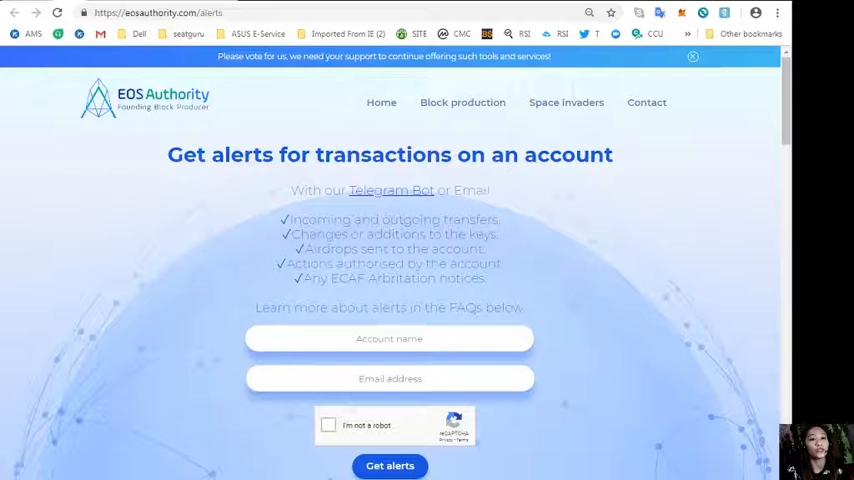
Scroll through the alerts FAQ on alert speed, keys, cost, testing and unsubscribing.
scroll("down", 3)
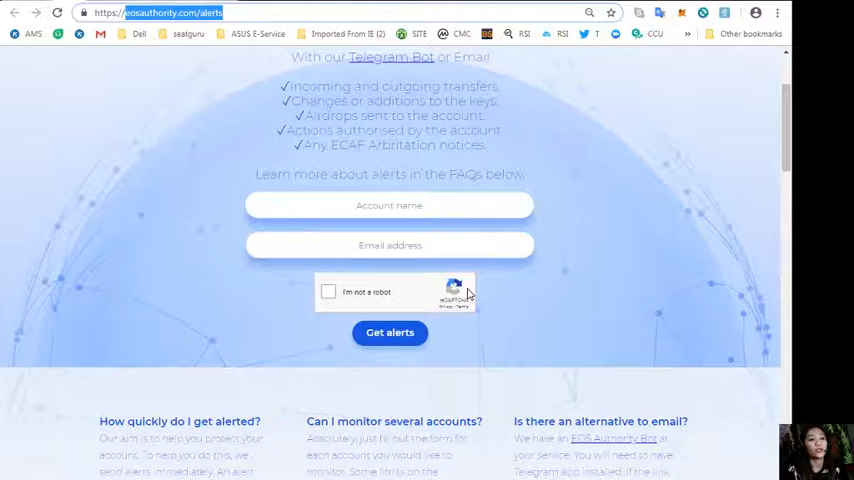
scroll("down", 3)
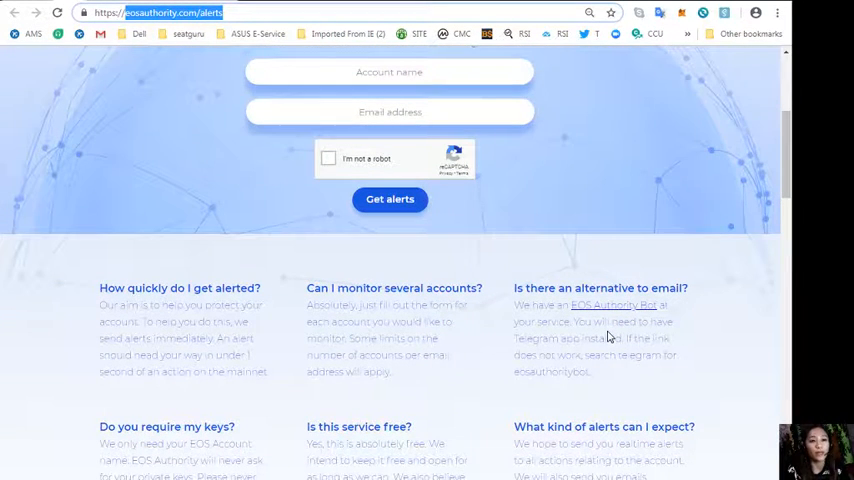
scroll("down", 3)
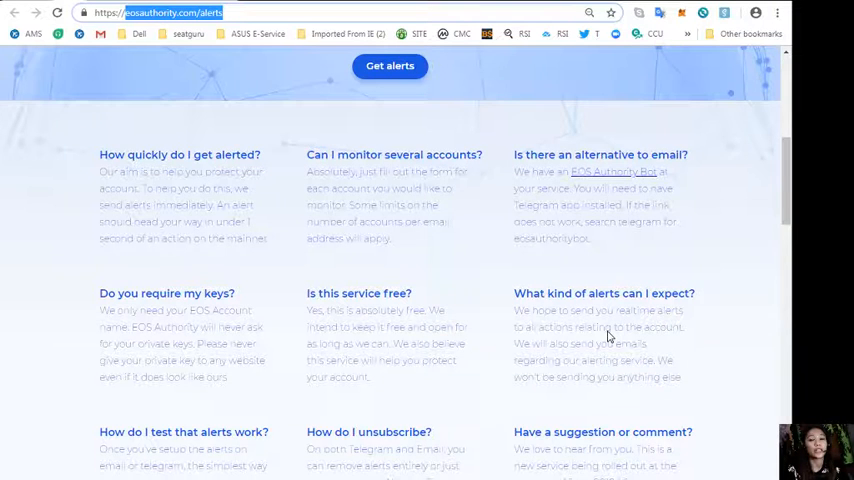
scroll("down", 3)
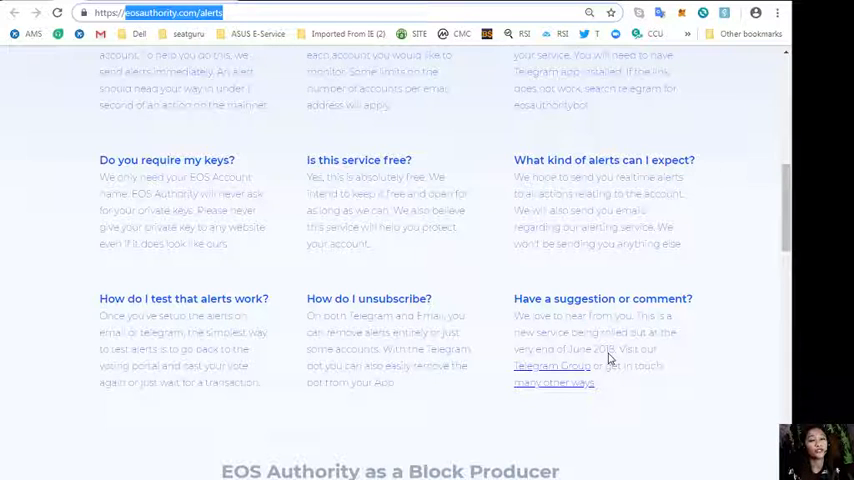
mouse_move(652, 332)
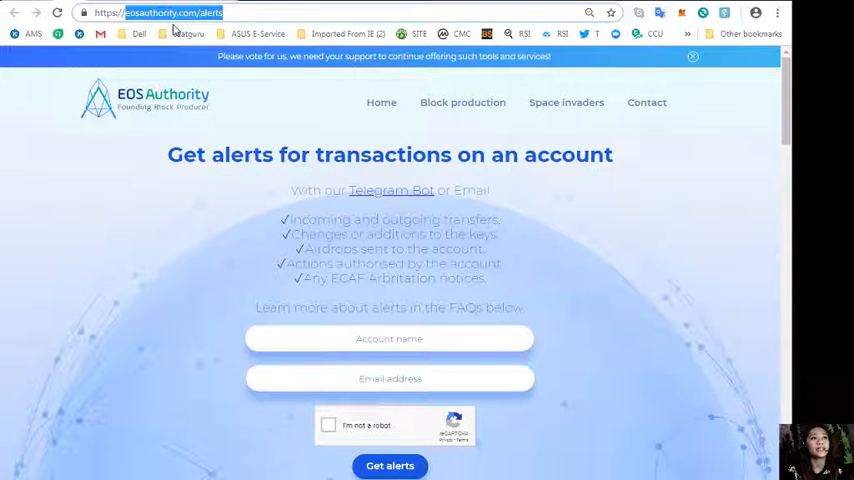
mouse_move(839, 108)
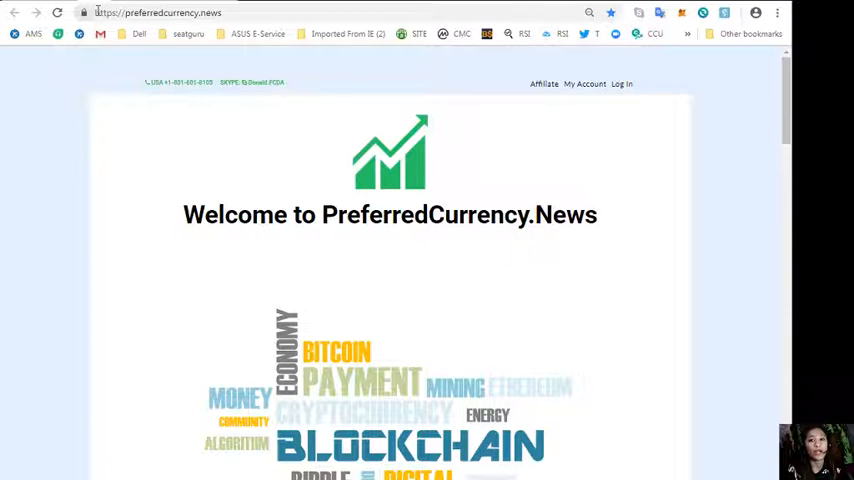
mouse_move(671, 175)
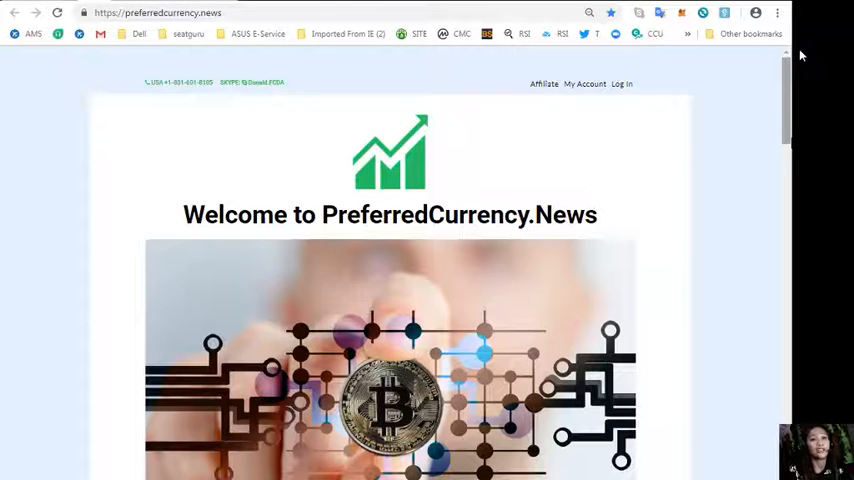
scroll("down", 3)
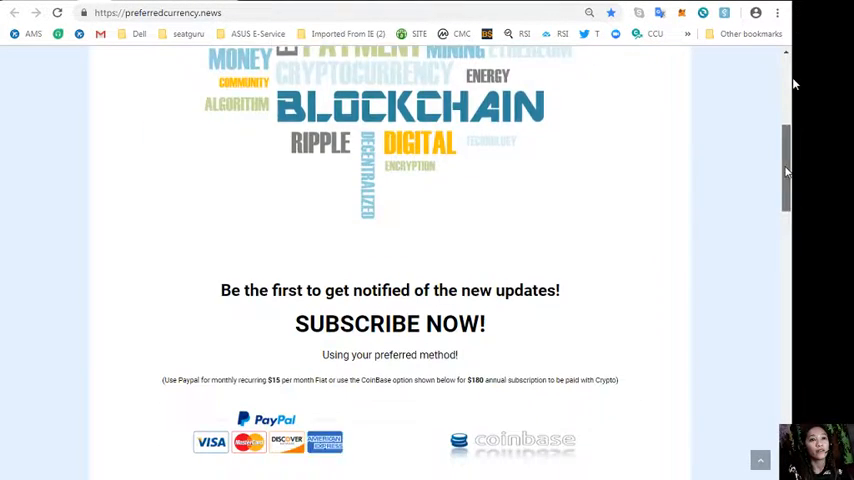
scroll("down", 3)
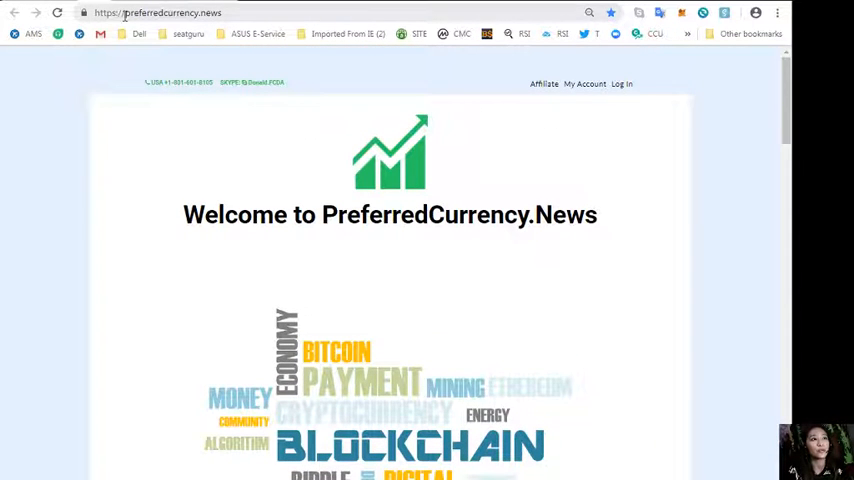
double_click(140, 16)
type("eosmarketplace.news/KLTN2/")
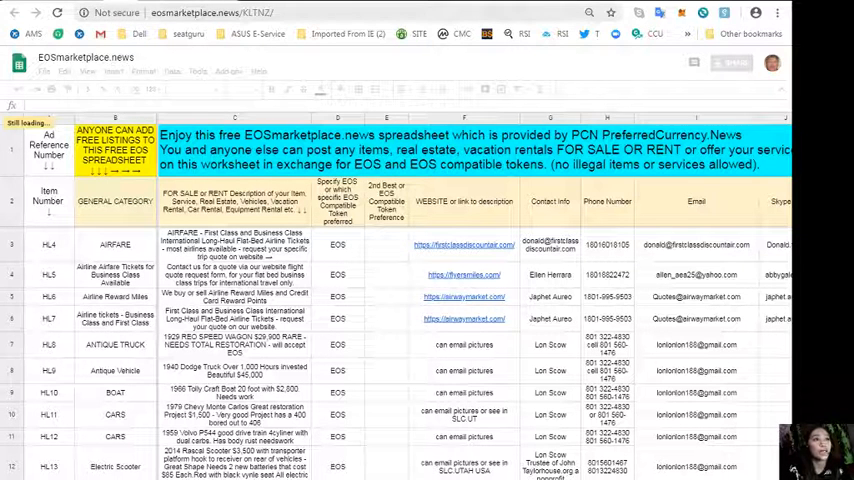
Switch tabs from the EOSMarketplace.news sheet to the PCN.Today Marketplace homepage.
left_click(215, 17)
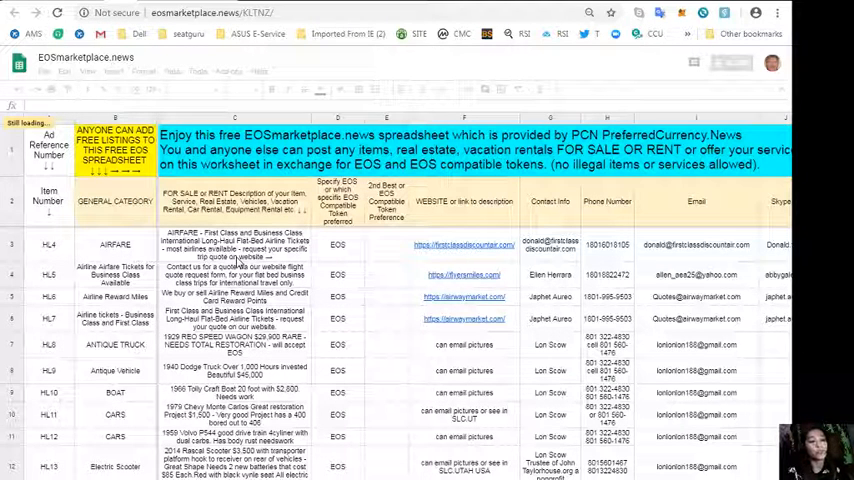
mouse_move(448, 255)
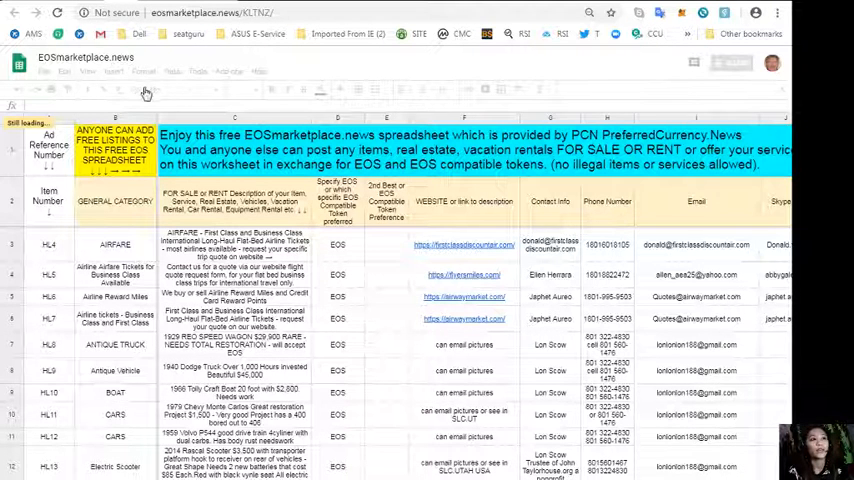
left_click(210, 18)
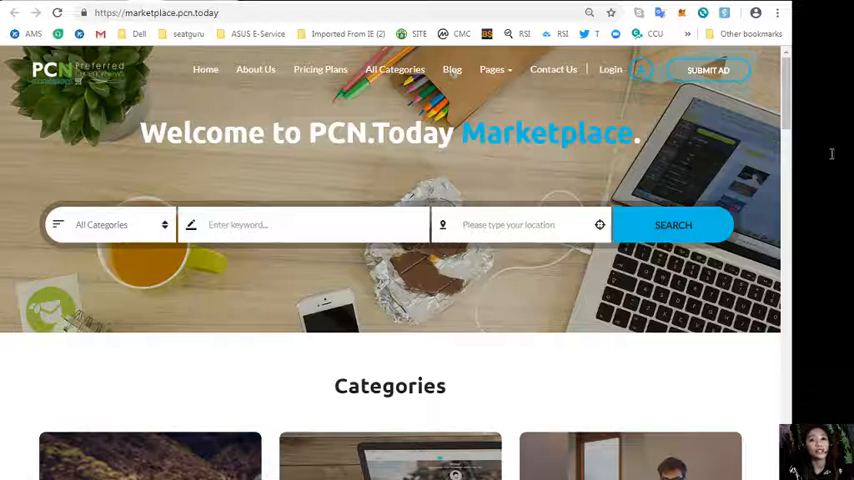
double_click(150, 15)
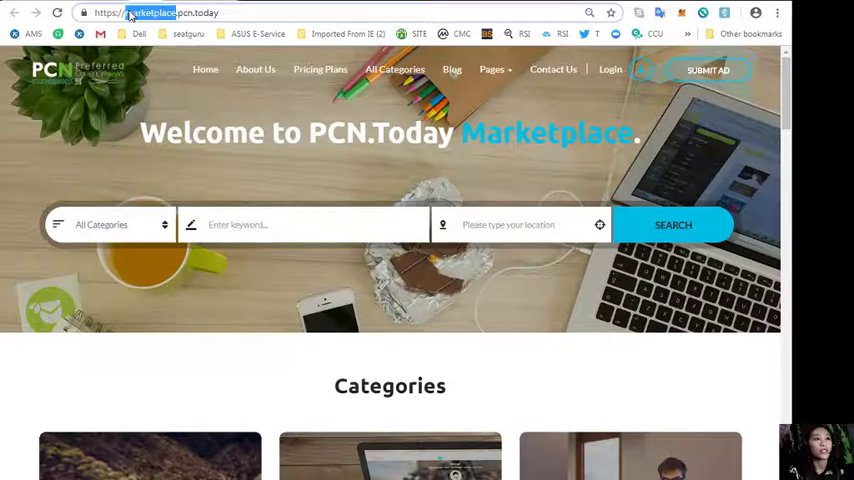
left_click(150, 15)
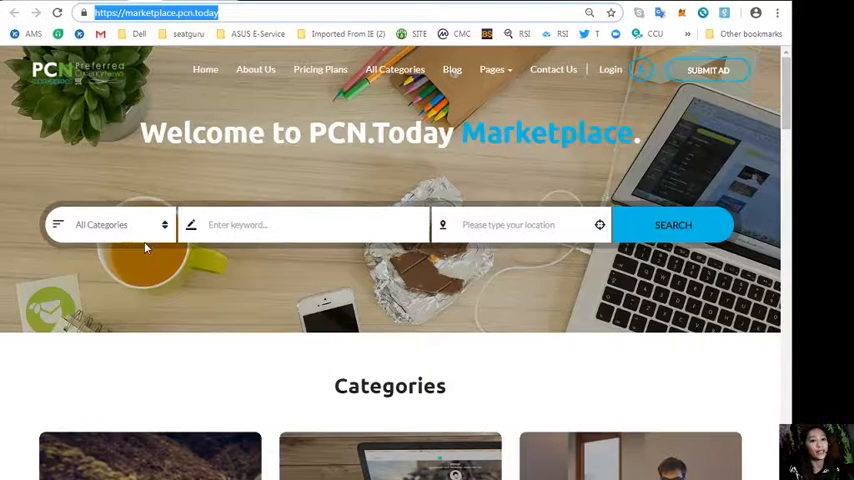
scroll("down", 3)
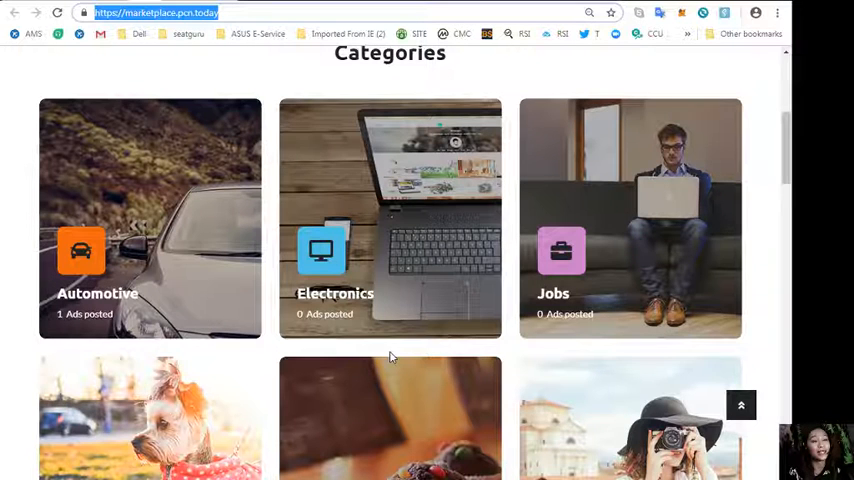
mouse_move(150, 220)
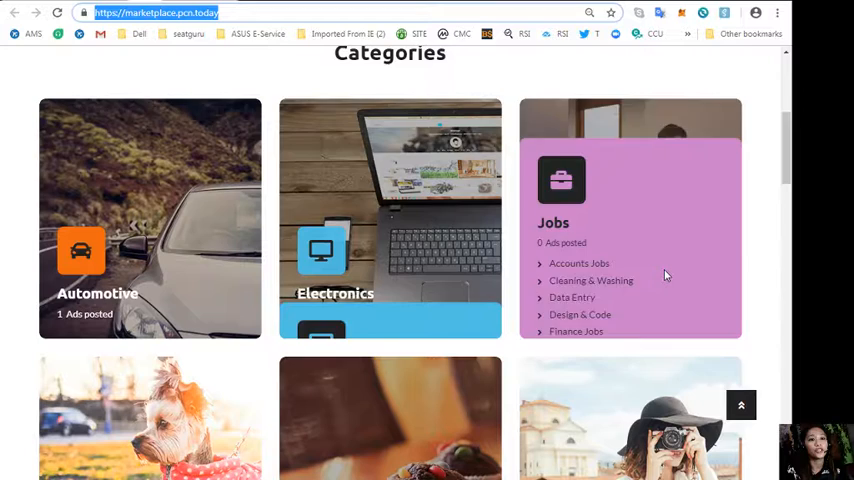
scroll("down", 3)
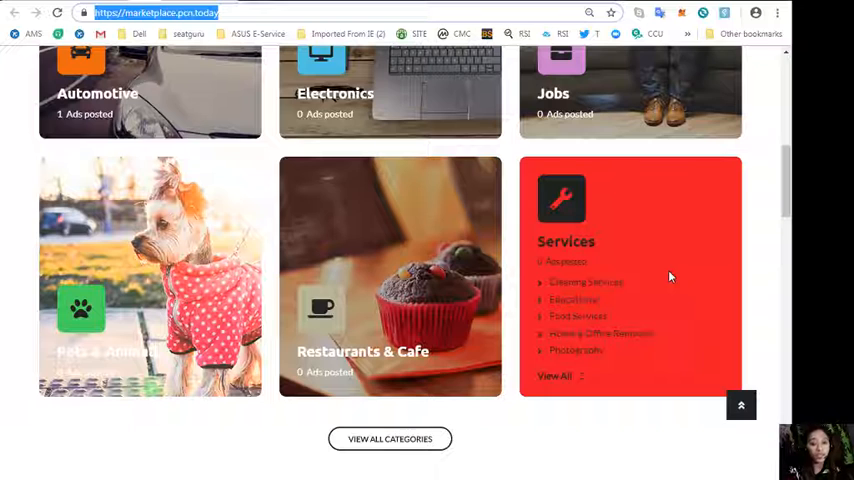
scroll("down", 3)
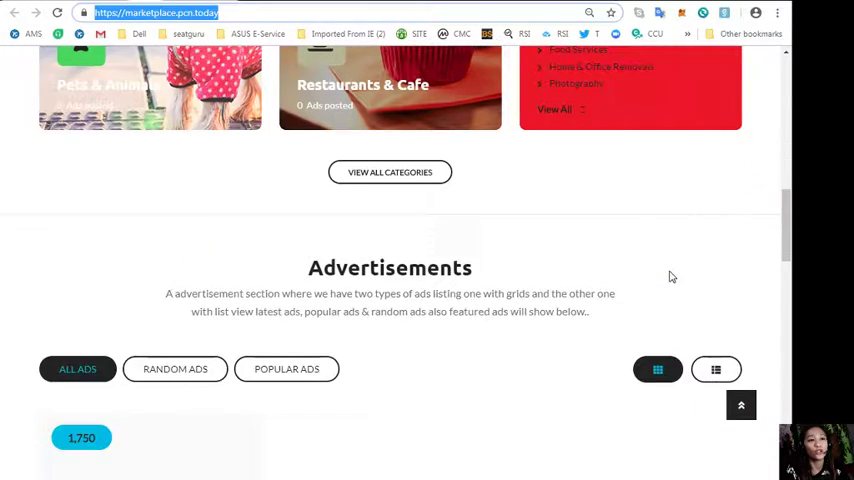
Switch the Advertisements section to list view, then scroll on to Ads Locations.
scroll("down", 3)
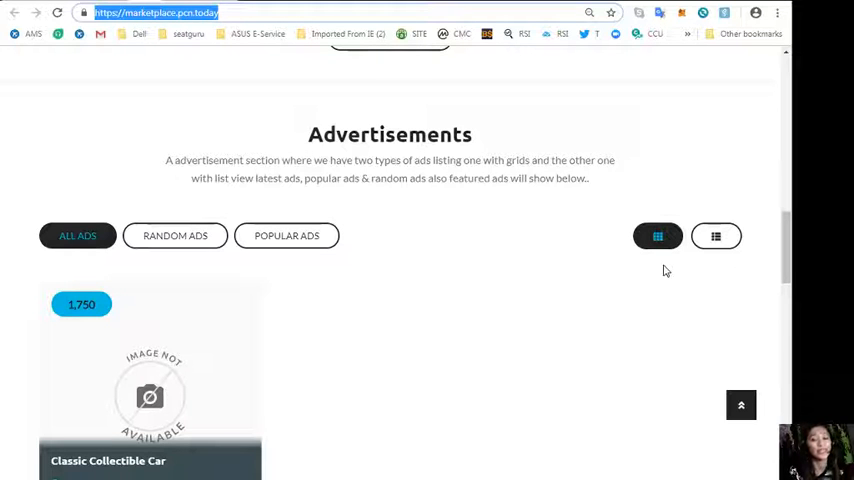
scroll("down", 3)
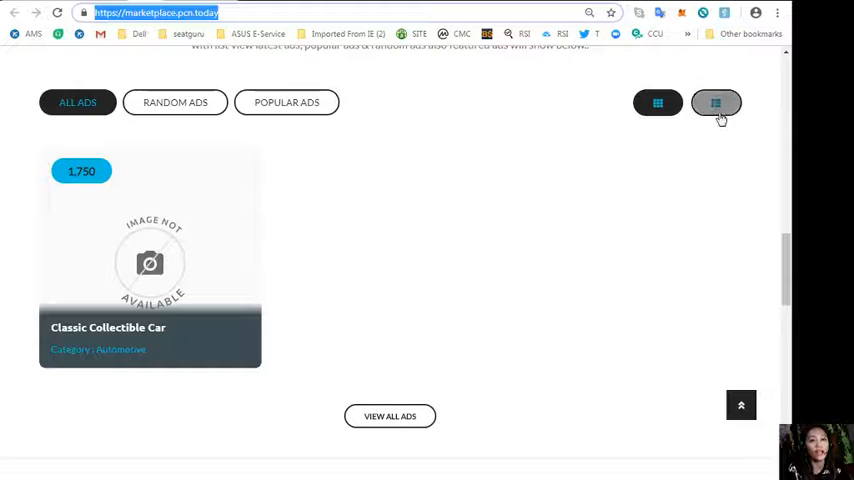
left_click(715, 102)
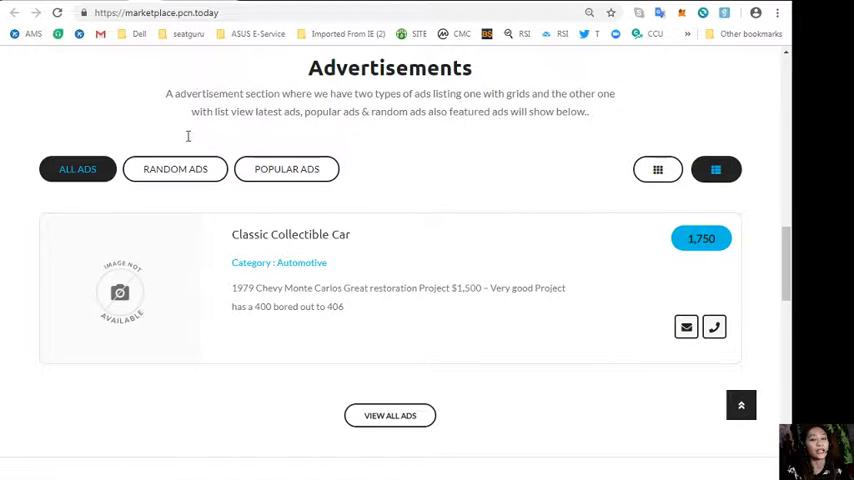
scroll("down", 3)
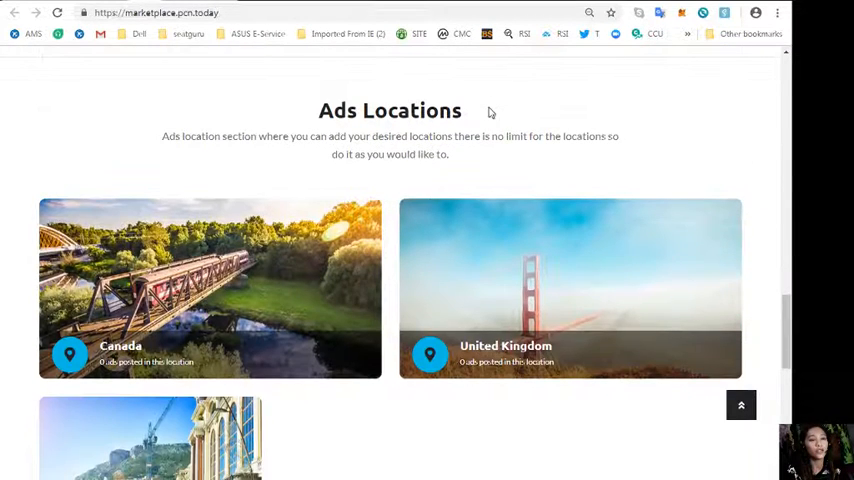
mouse_move(489, 136)
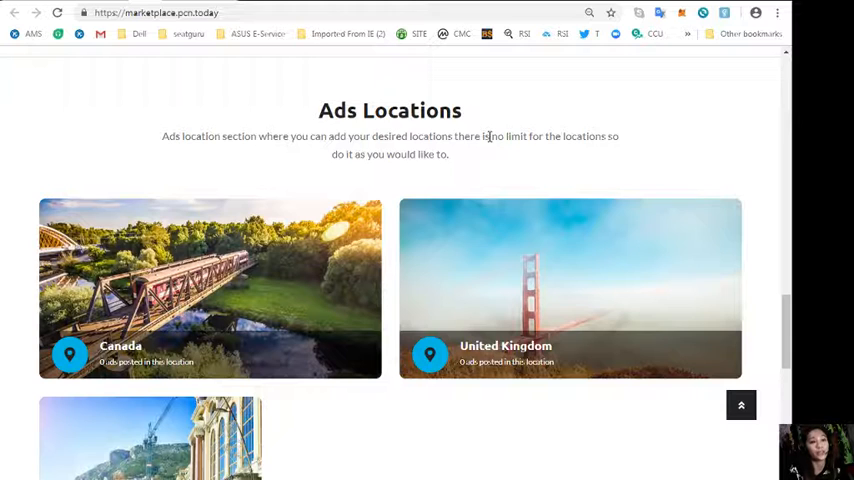
scroll("down", 3)
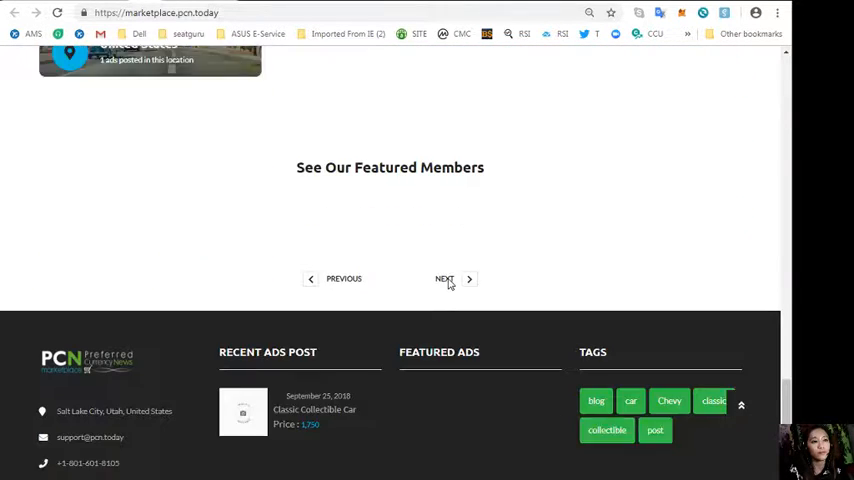
scroll("down", 3)
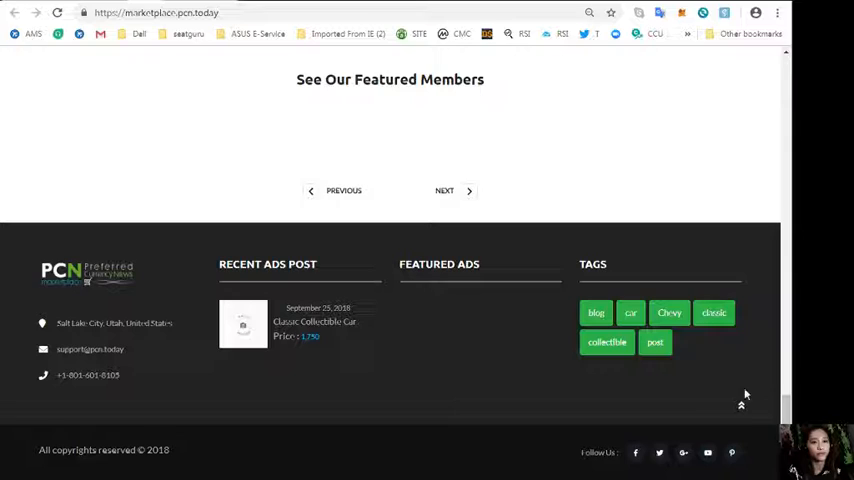
mouse_move(798, 365)
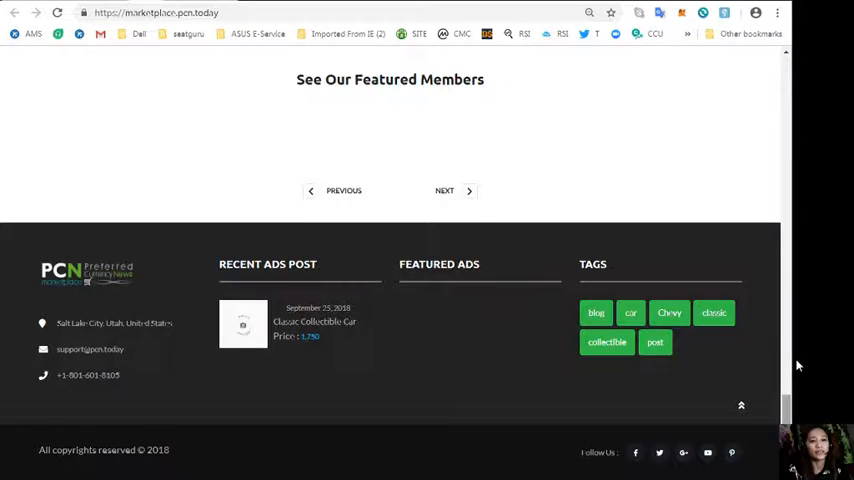
scroll("up", 3)
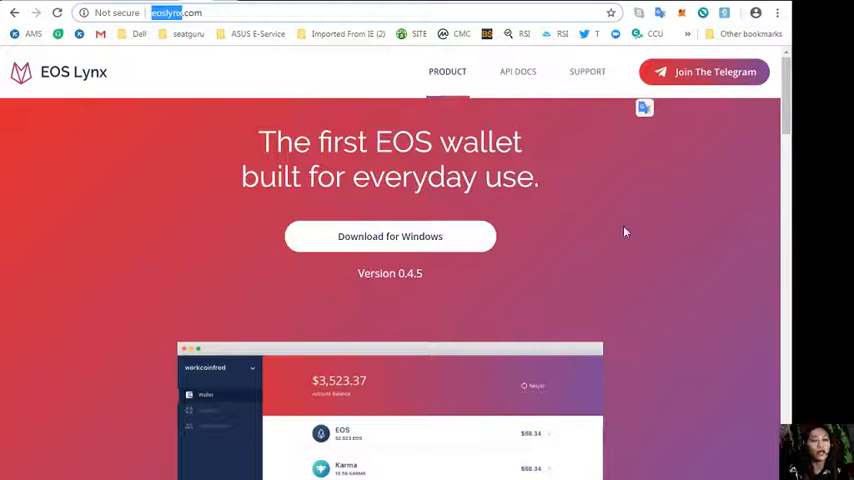
mouse_move(423, 253)
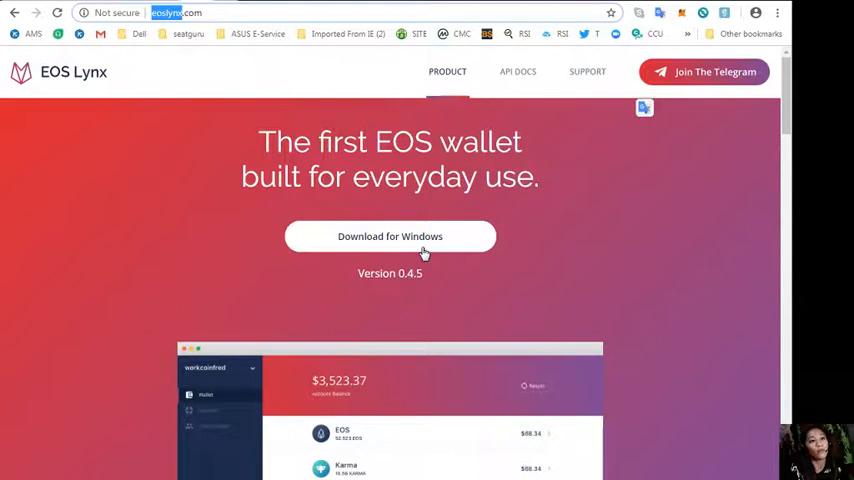
mouse_move(323, 271)
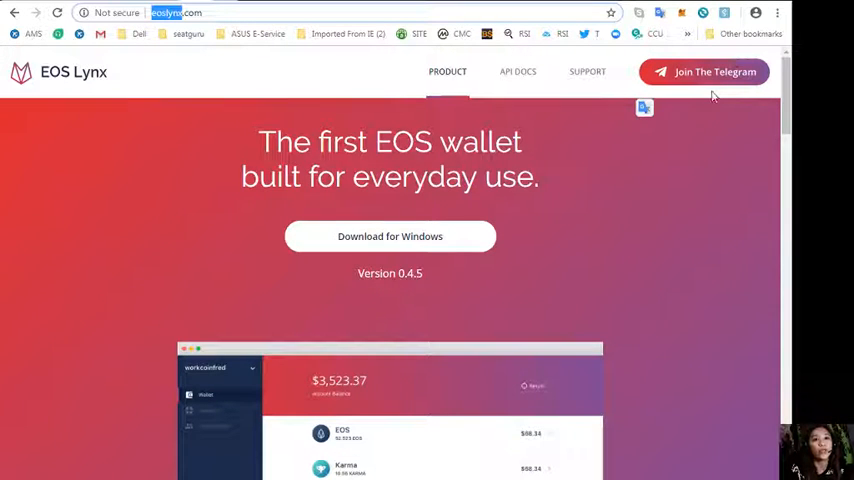
mouse_move(725, 84)
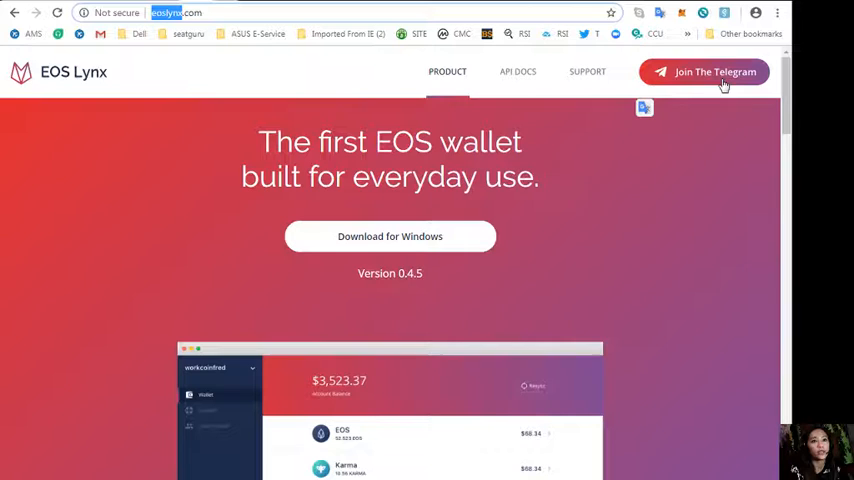
Scroll down through the Key Features and Discover dApps sections.
scroll("down", 3)
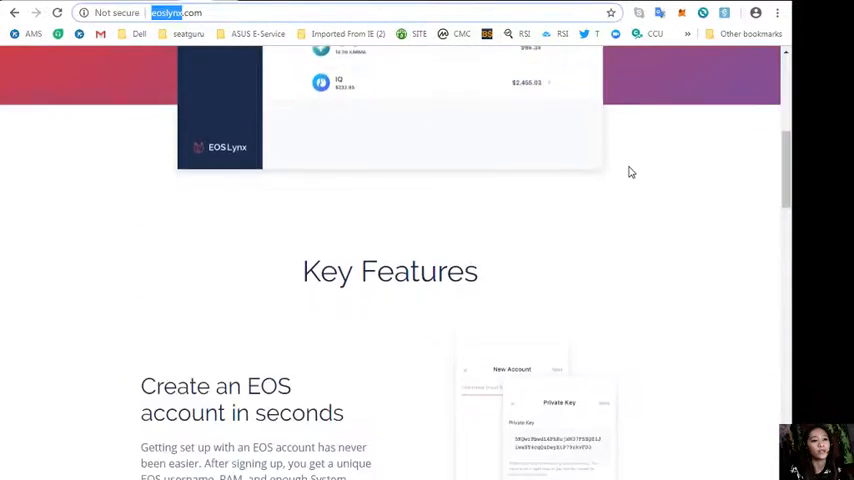
scroll("down", 3)
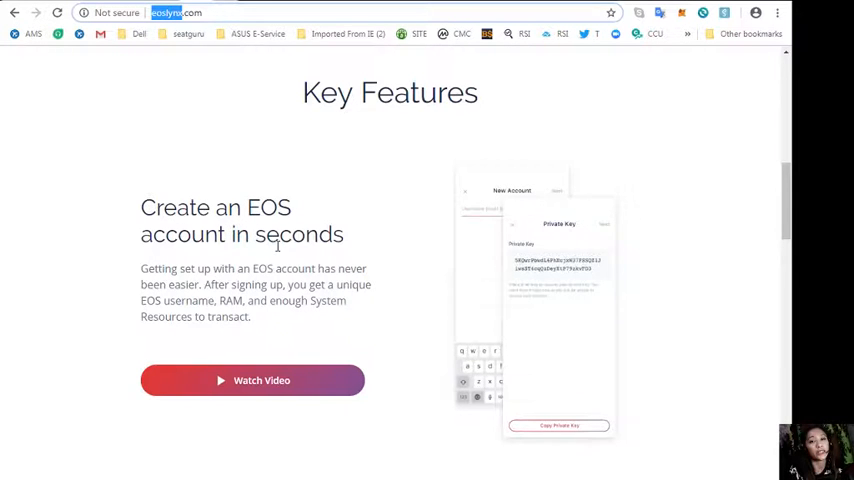
scroll("down", 3)
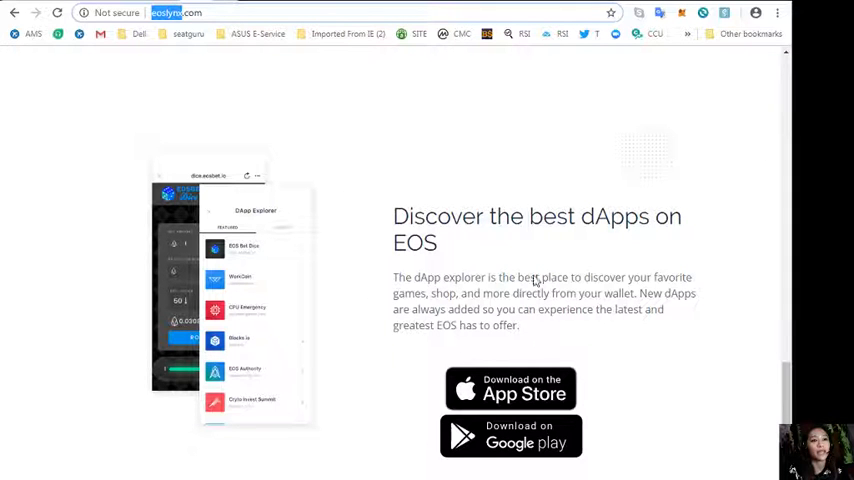
scroll("down", 3)
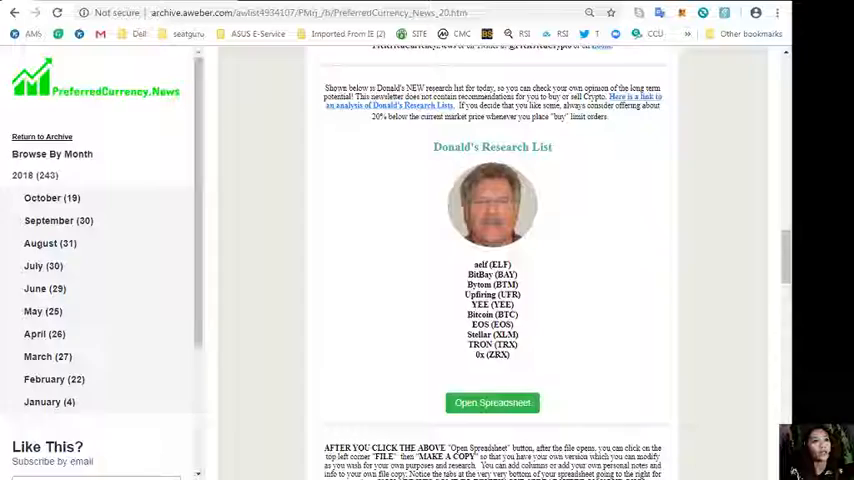
Open the 20 October 2018 research spreadsheet and inspect the total market volume share column.
left_click(492, 402)
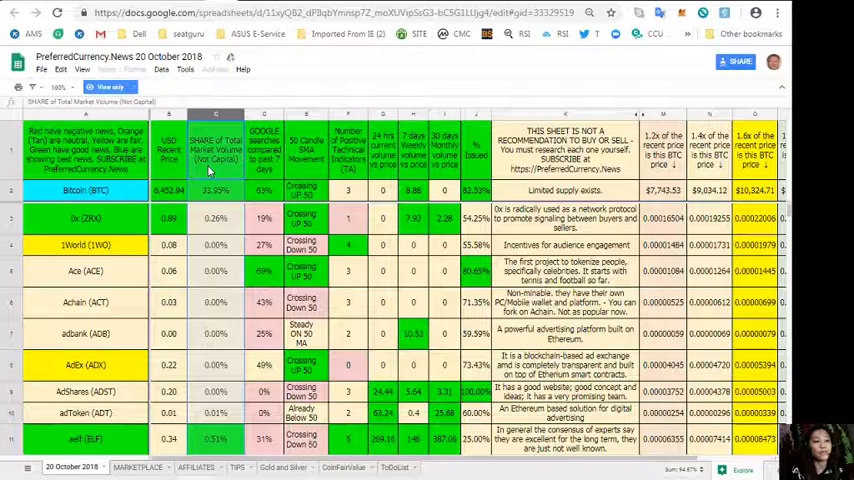
left_click(263, 125)
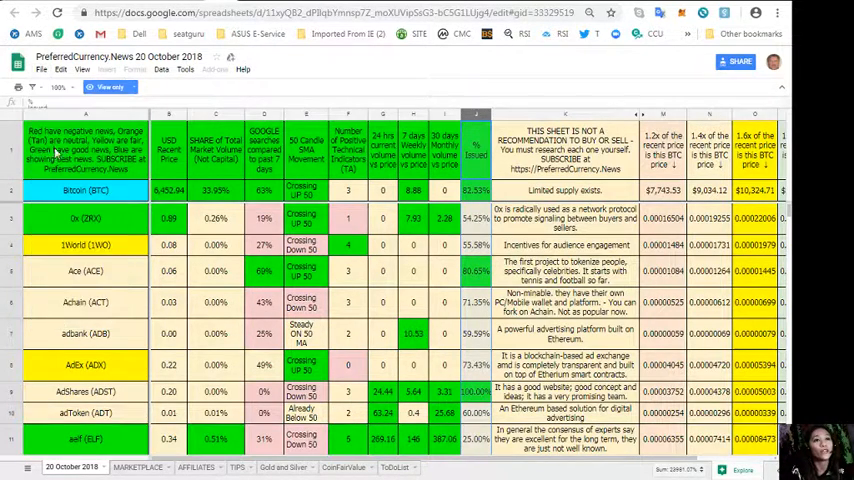
Return to the archived 20 October newsletter showing Donald's Research List.
left_click(40, 72)
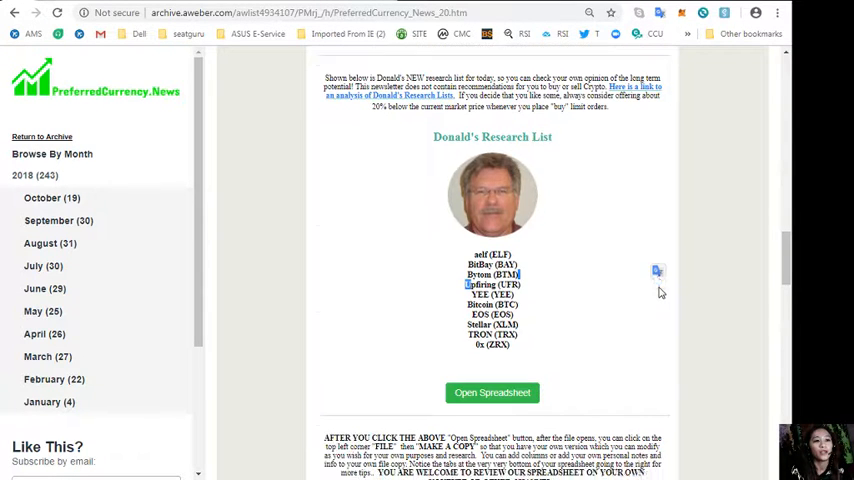
scroll("down", 3)
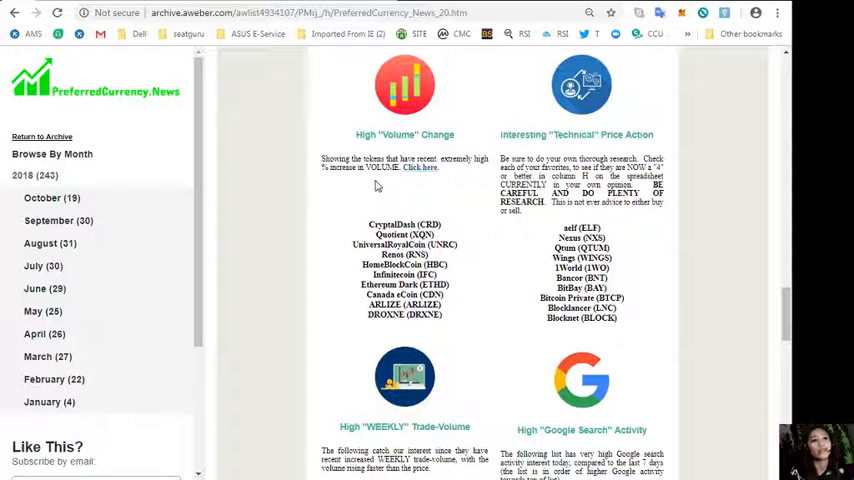
mouse_move(331, 180)
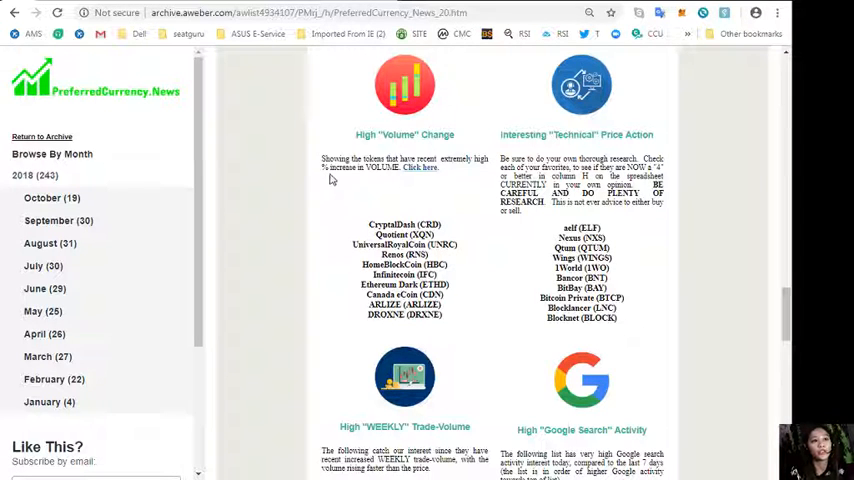
mouse_move(354, 301)
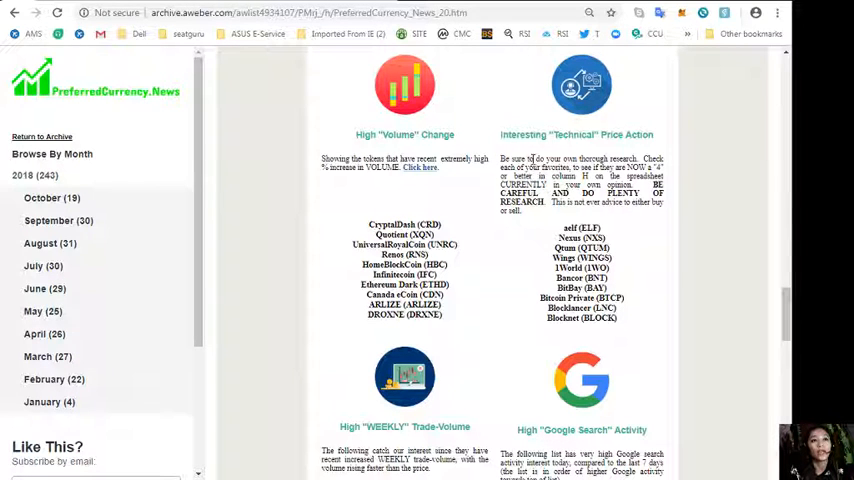
mouse_move(616, 218)
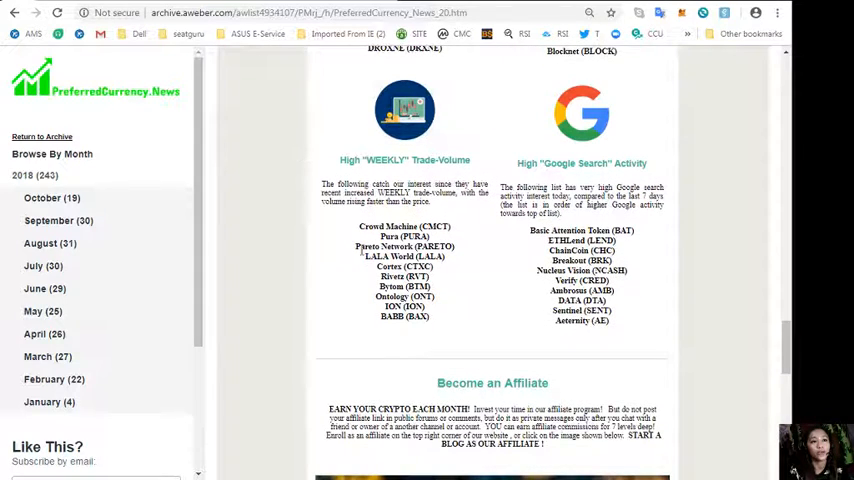
mouse_move(380, 147)
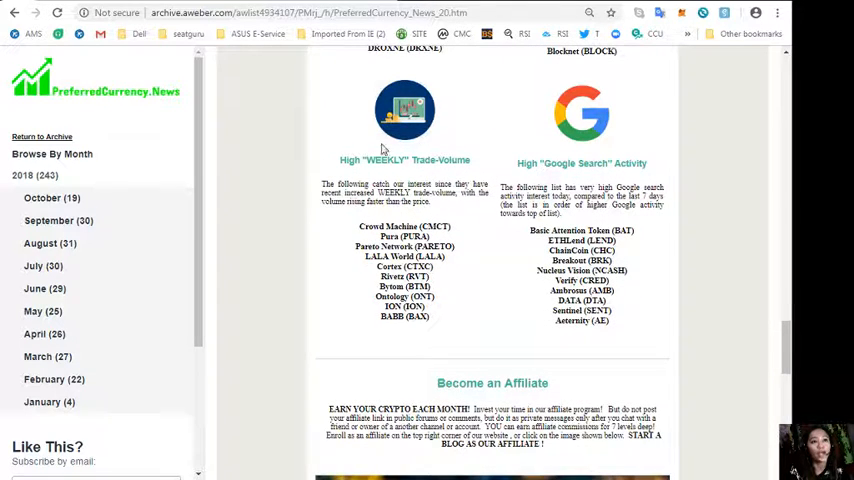
mouse_move(716, 228)
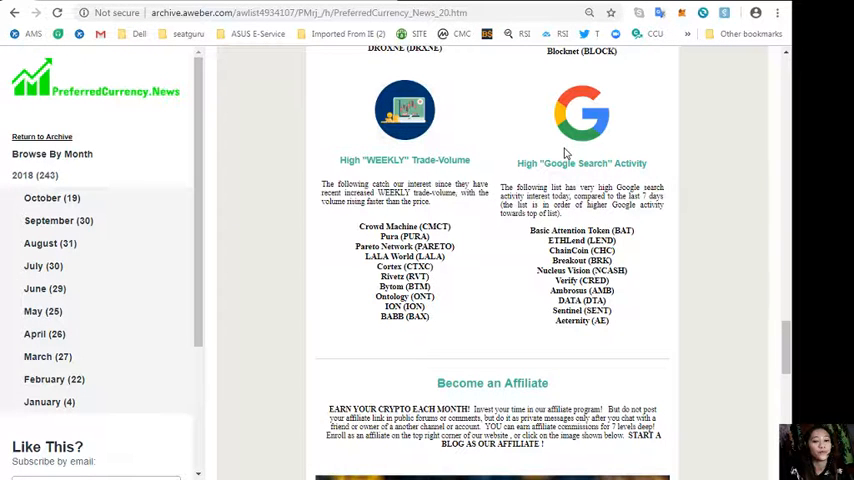
scroll("down", 3)
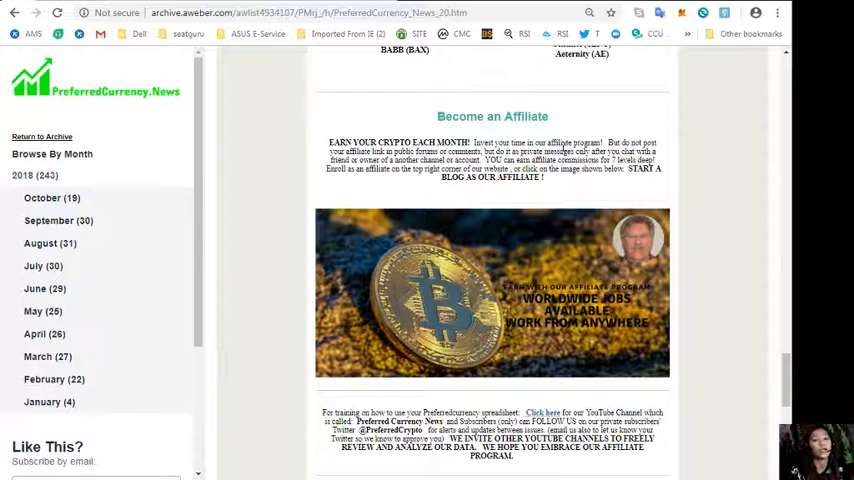
mouse_move(428, 383)
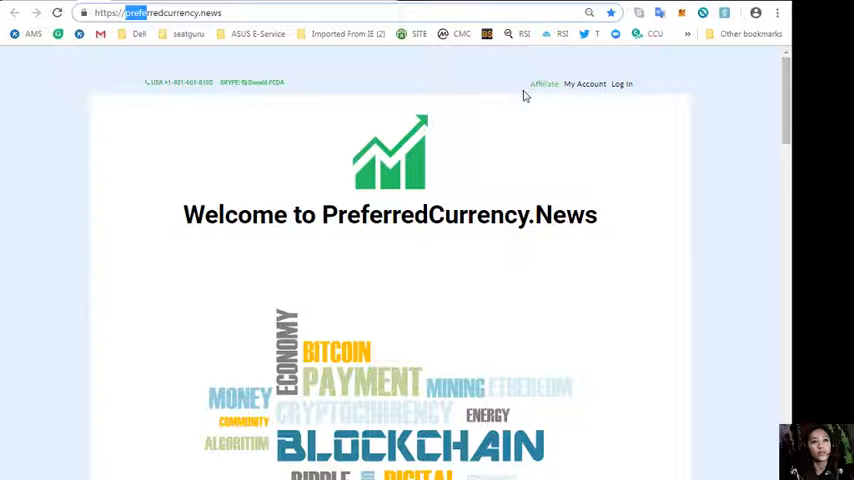
mouse_move(531, 91)
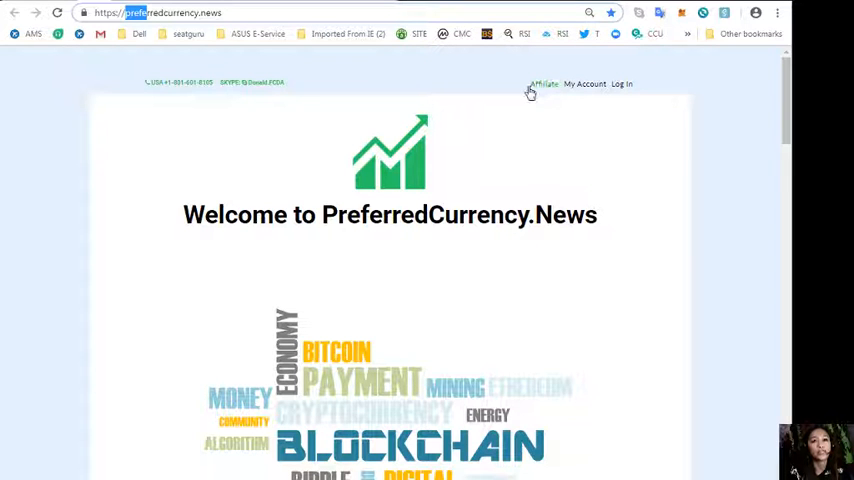